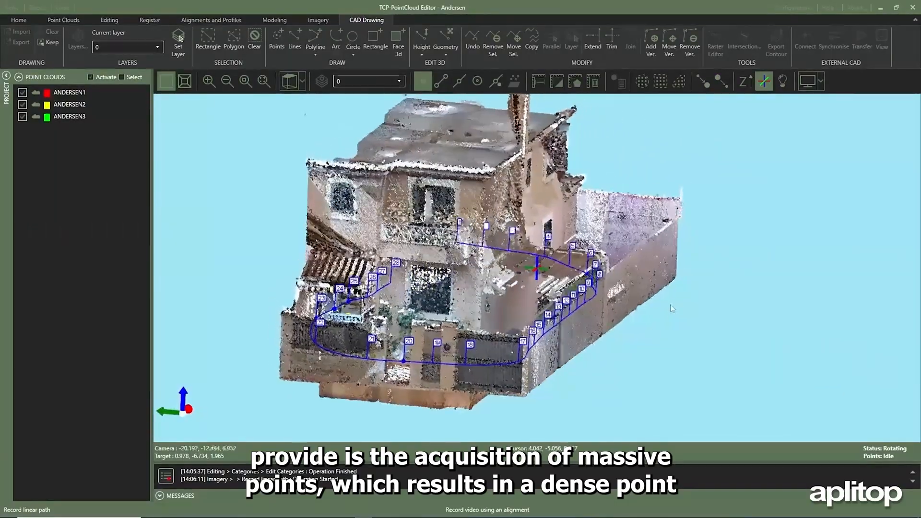
Measure three connected 3D distances on the cloud, labeled 1235, 1023 and 0.691.
click(110, 20)
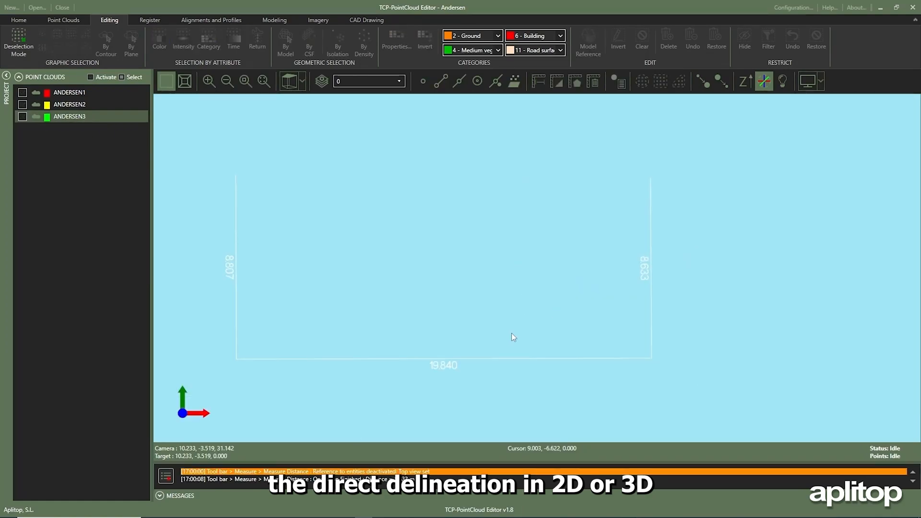
click(366, 19)
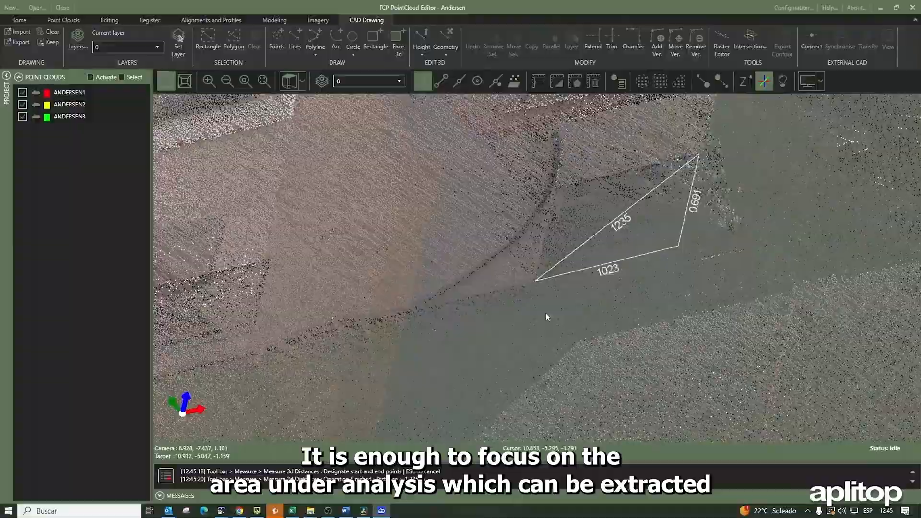
Display the floor-plan point cloud in RGB colour from the top view.
click(63, 19)
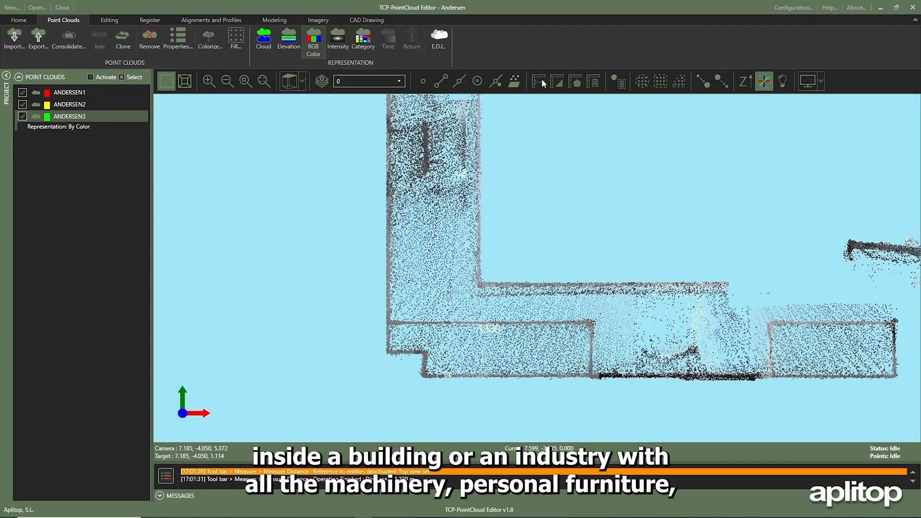
click(537, 81)
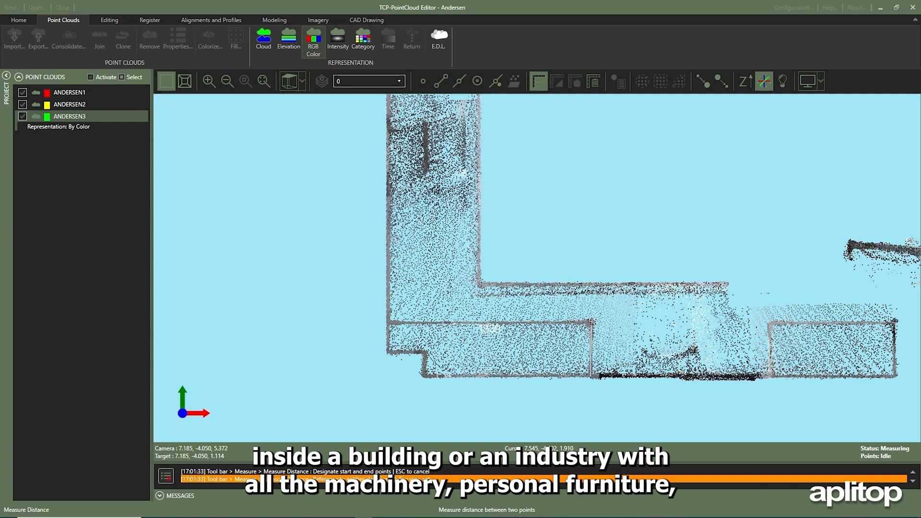
click(537, 81)
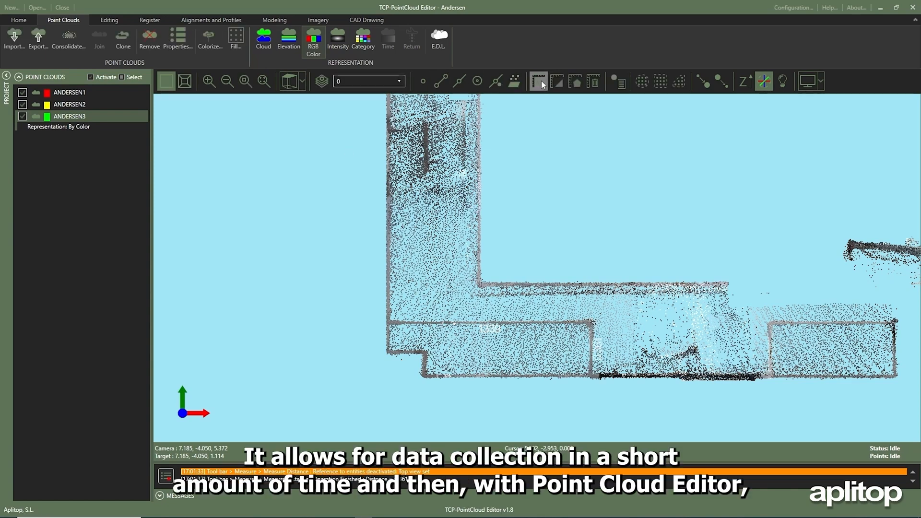